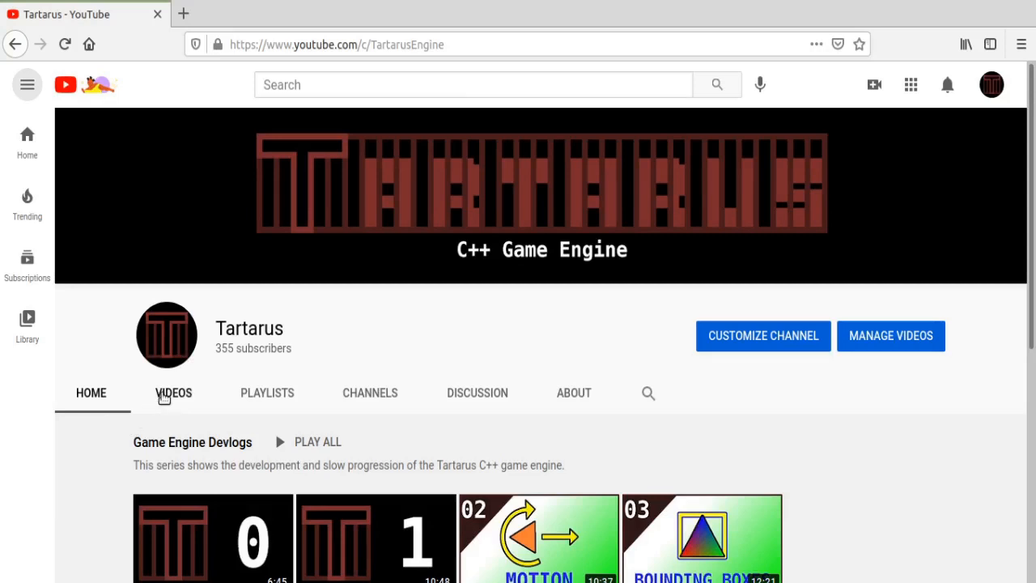
Step: Sort the Tartarus channel's videos by Most popular, putting Devlog 1 first
left_click(174, 393)
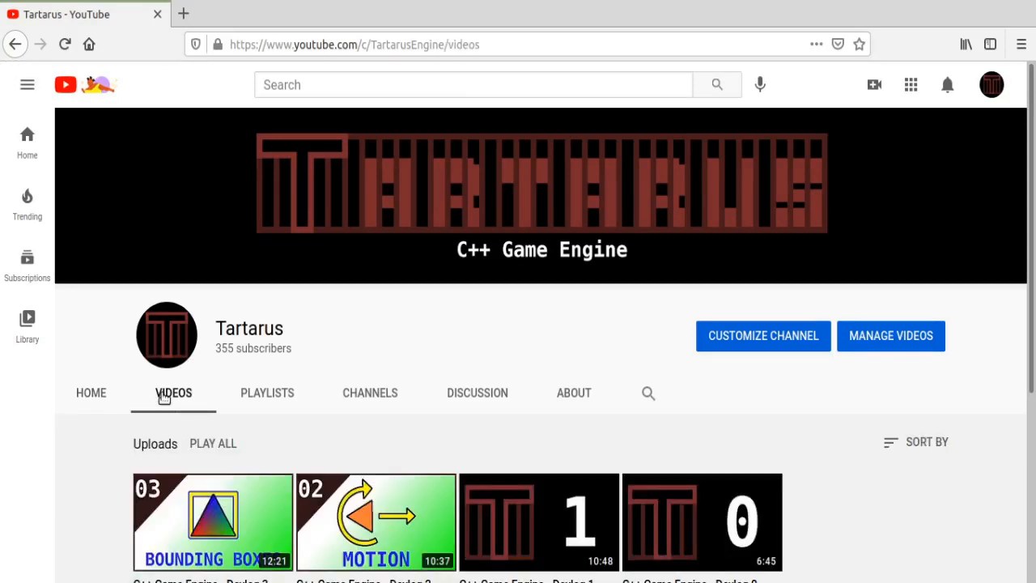
mouse_move(783, 439)
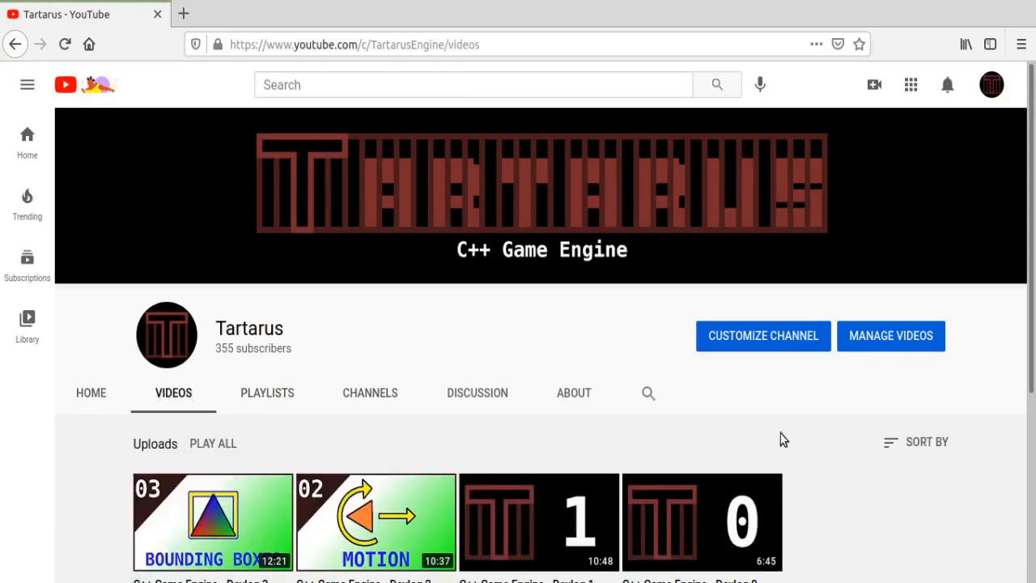
left_click(926, 441)
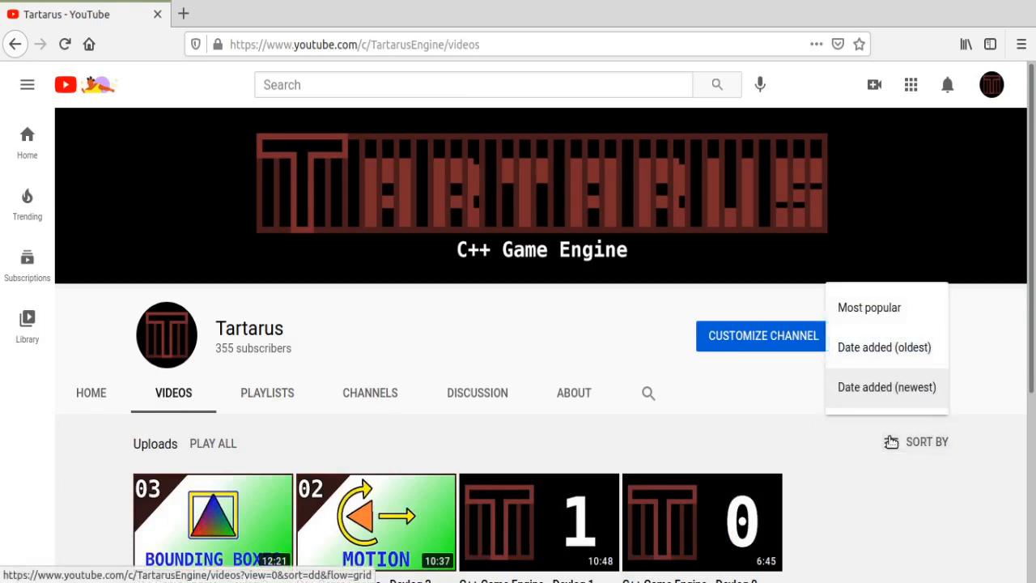
mouse_move(881, 314)
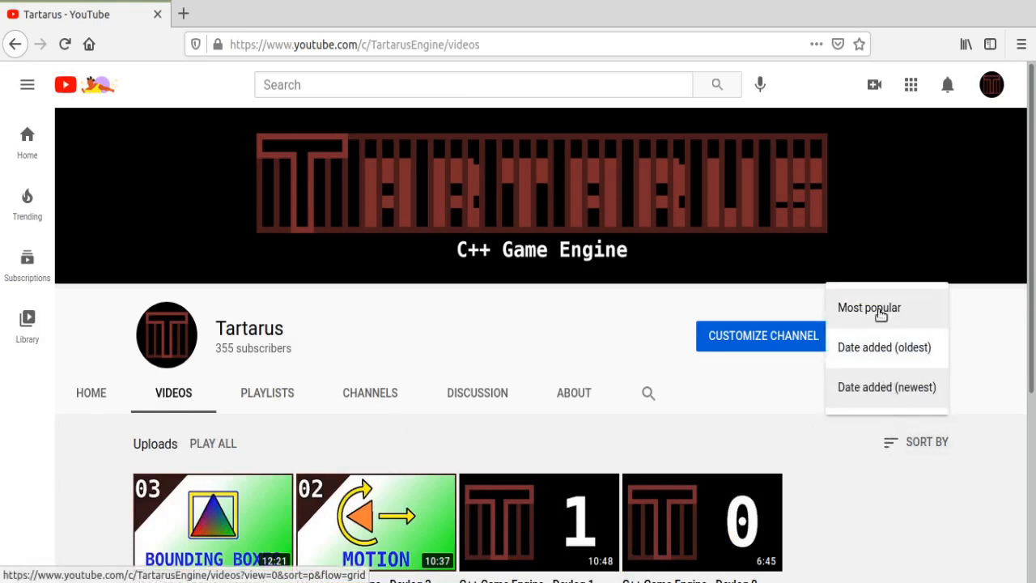
left_click(869, 307)
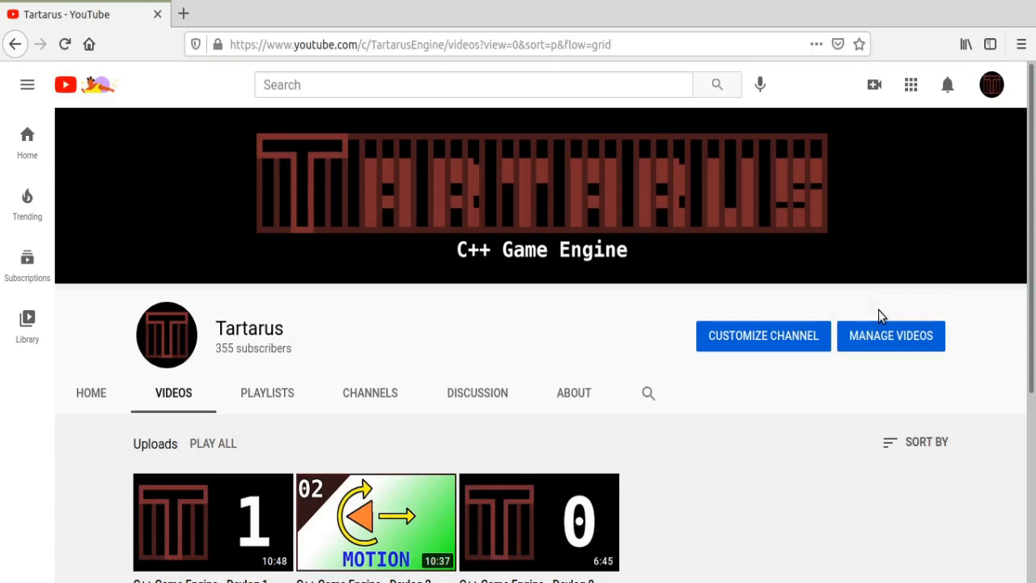
mouse_move(710, 366)
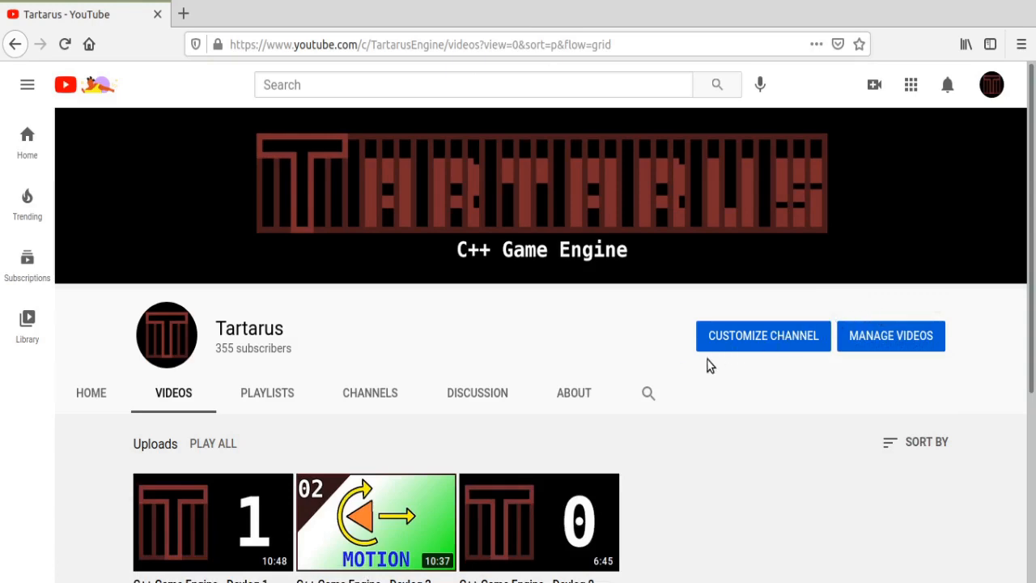
left_click(573, 392)
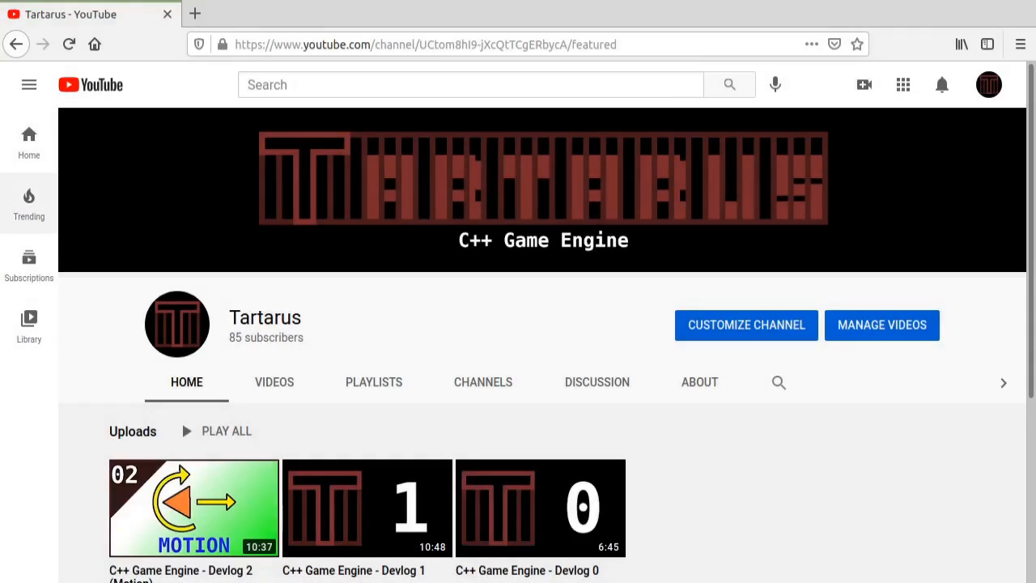
mouse_move(883, 324)
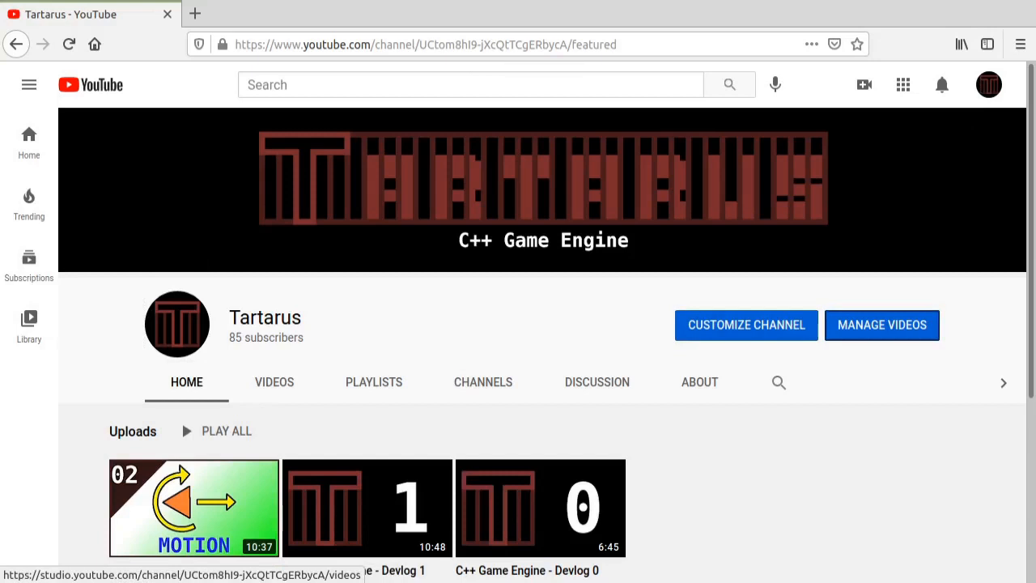
Step: Show the channel's videos and search for 'this is breathtakingly miserable'
left_click(273, 381)
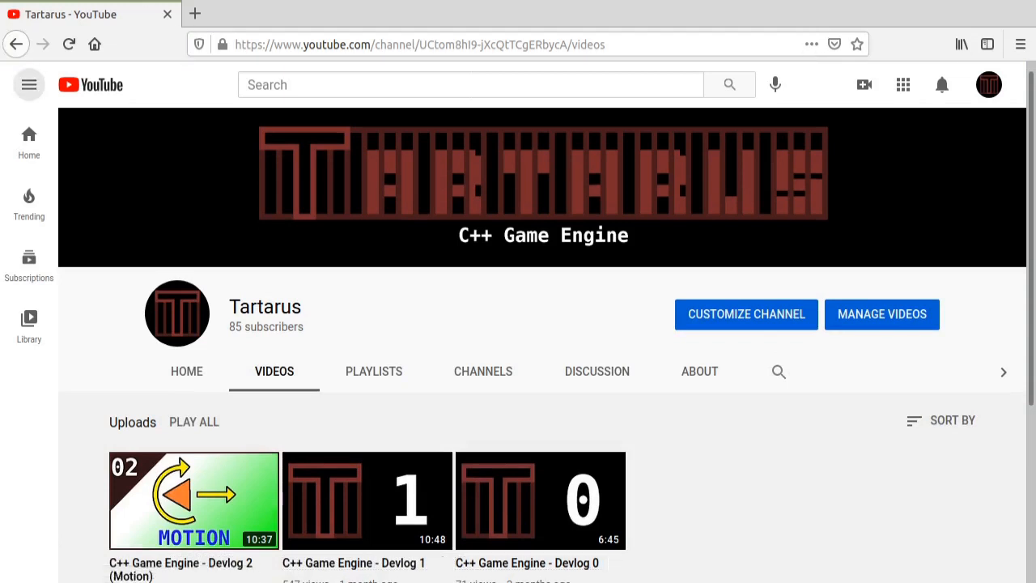
left_click(469, 84)
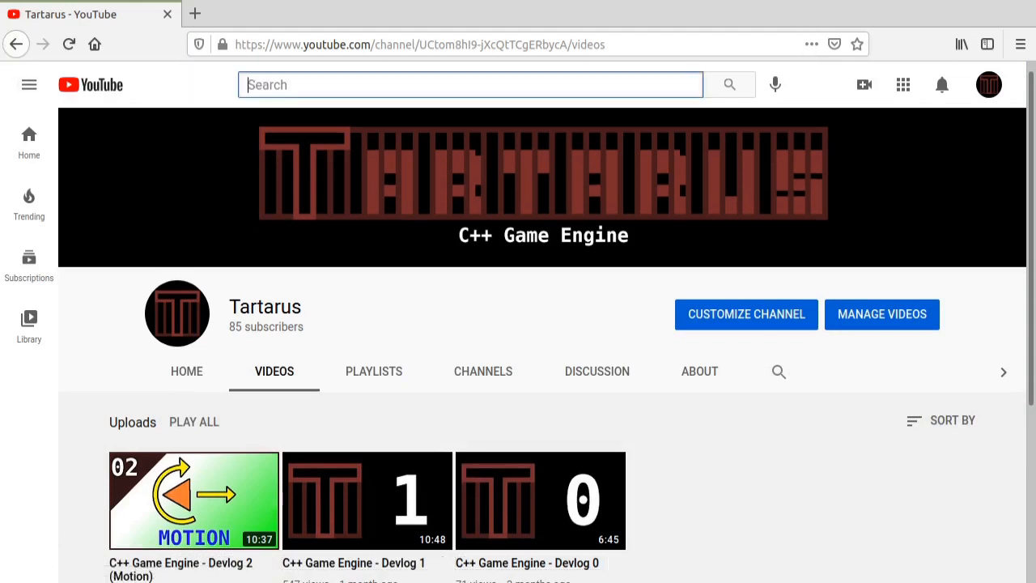
type("this is breatht")
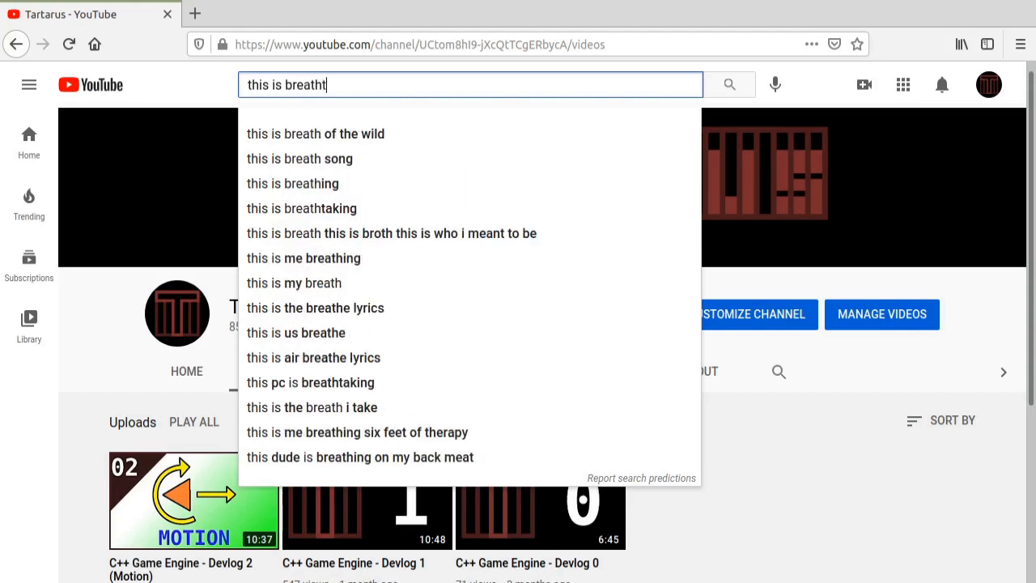
type("akingly misera")
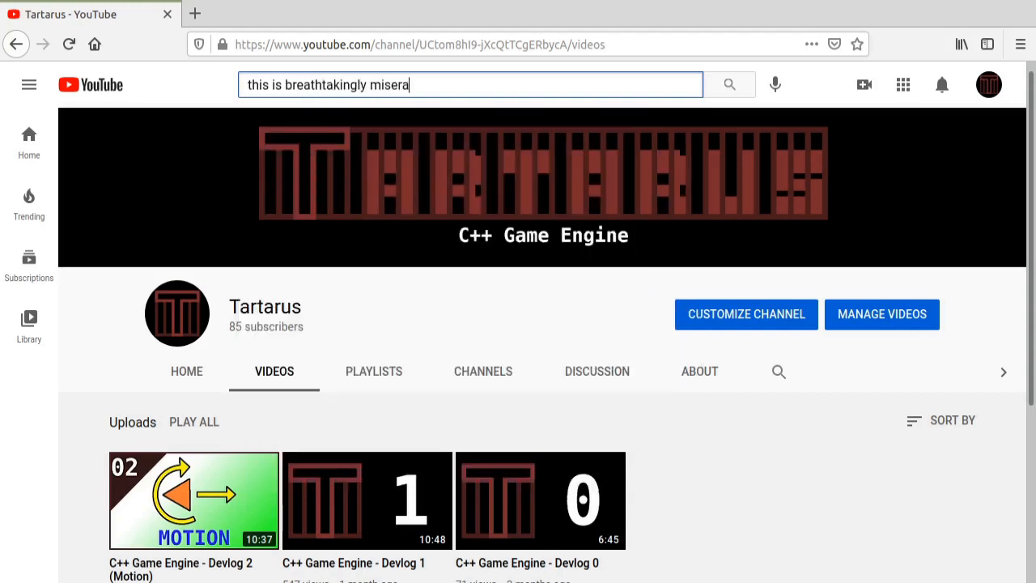
type("ble")
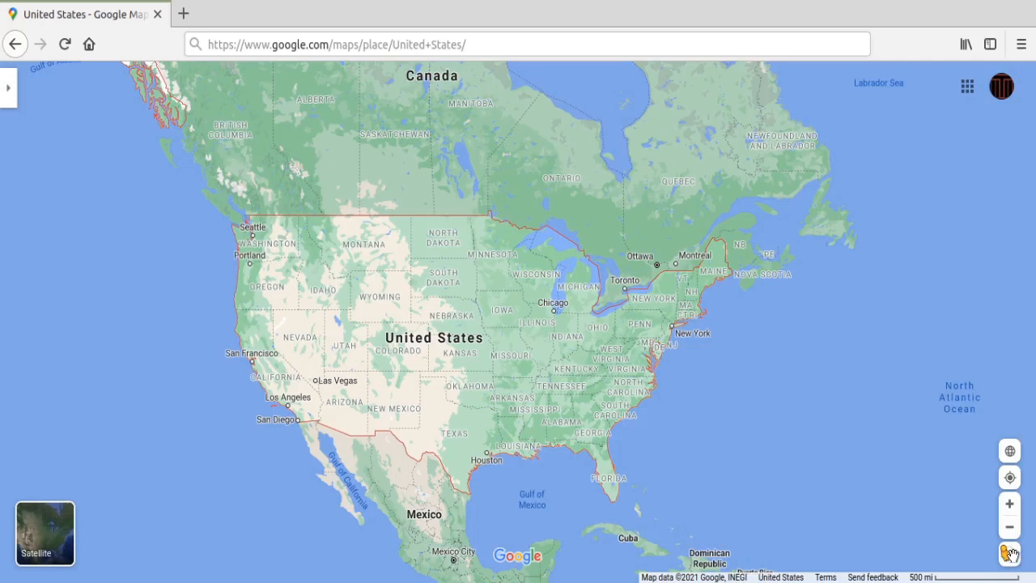
Step: Turn on the Pegman Street View layer to highlight US coverage in blue
left_click(1010, 554)
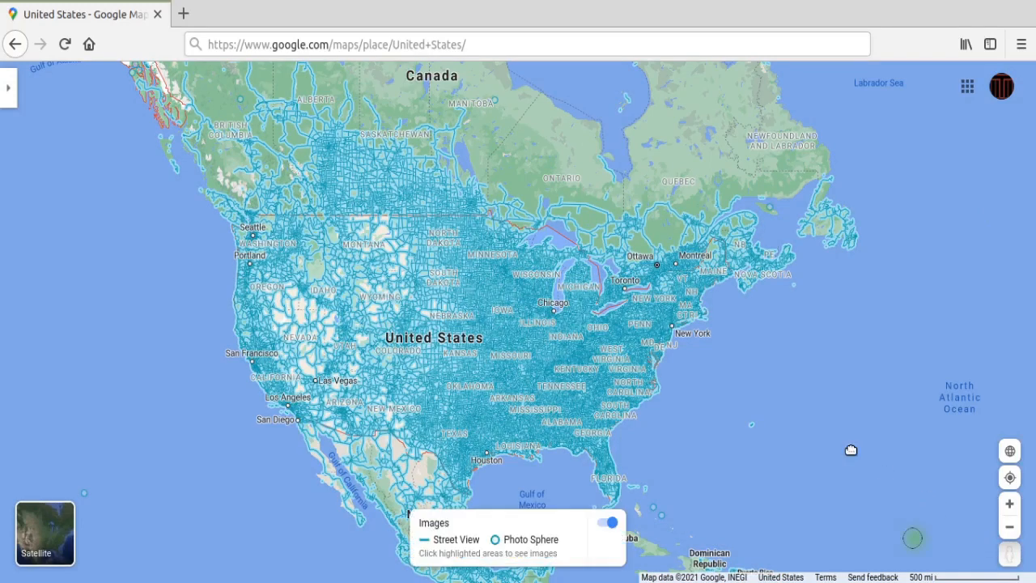